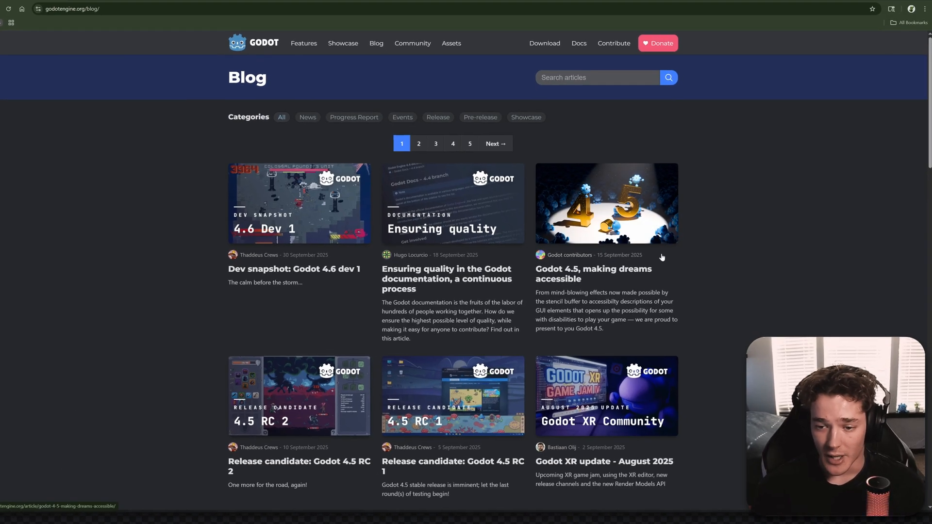
mouse_move(193, 267)
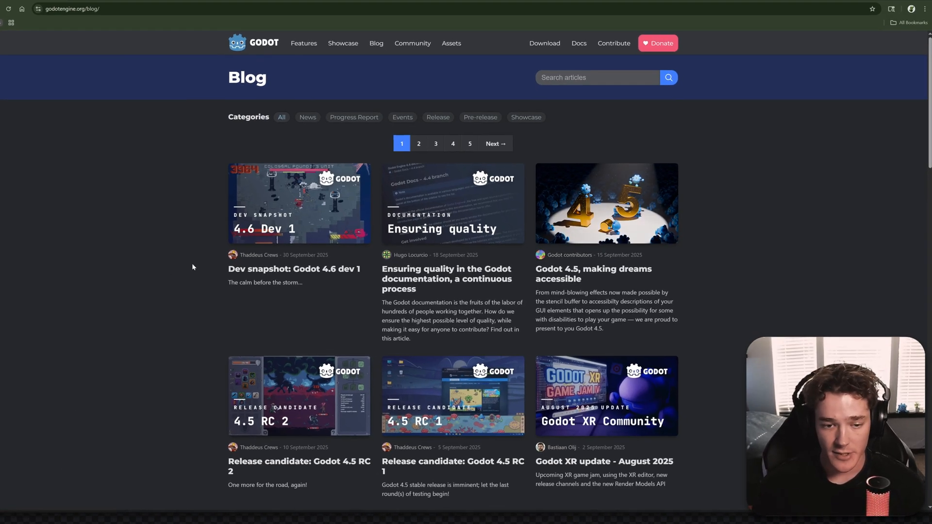
Open the 'Dev snapshot: Godot 4.6 dev 1' article and read the introduction down to Highlights
left_click(294, 269)
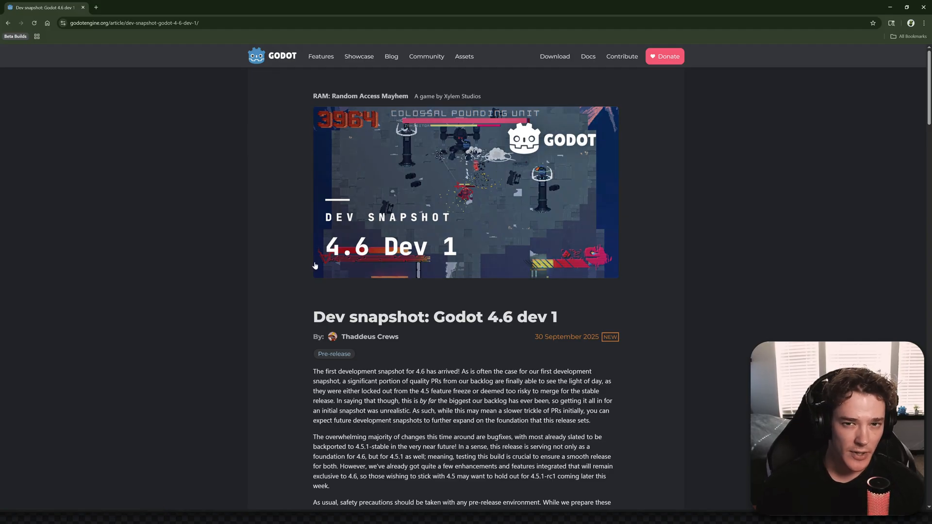
scroll("down", 3)
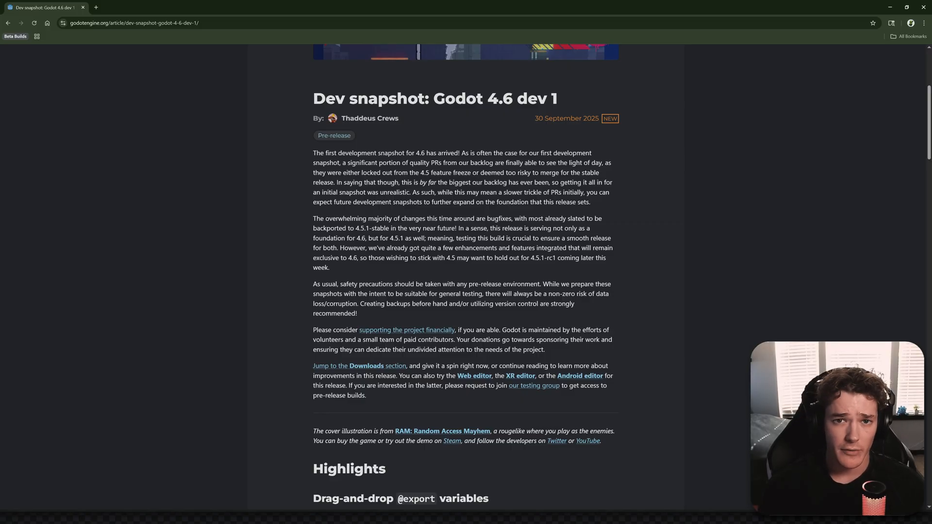
left_click_drag(455, 99, 558, 99)
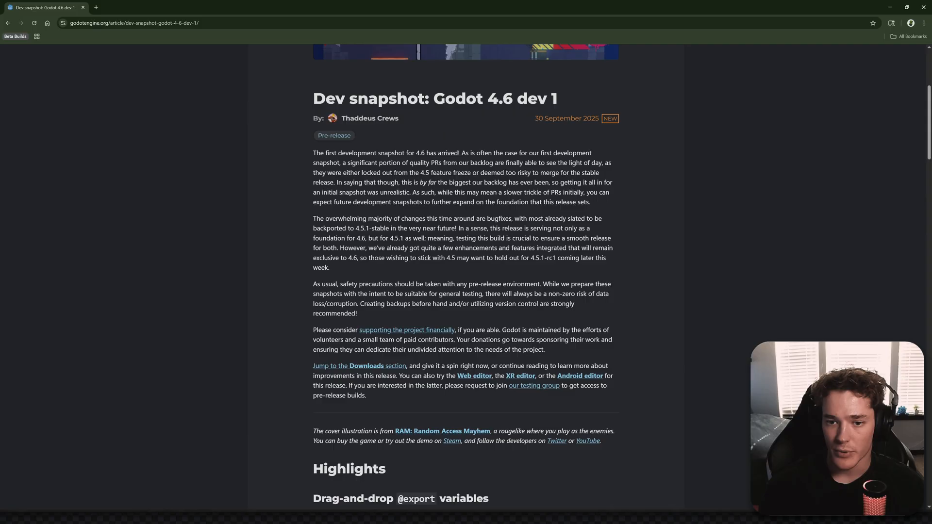
scroll("down", 3)
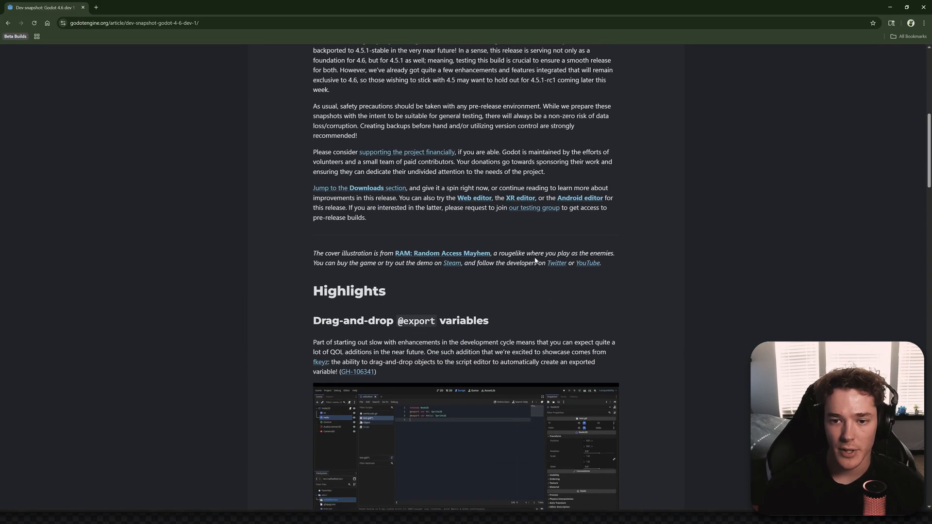
scroll("down", 3)
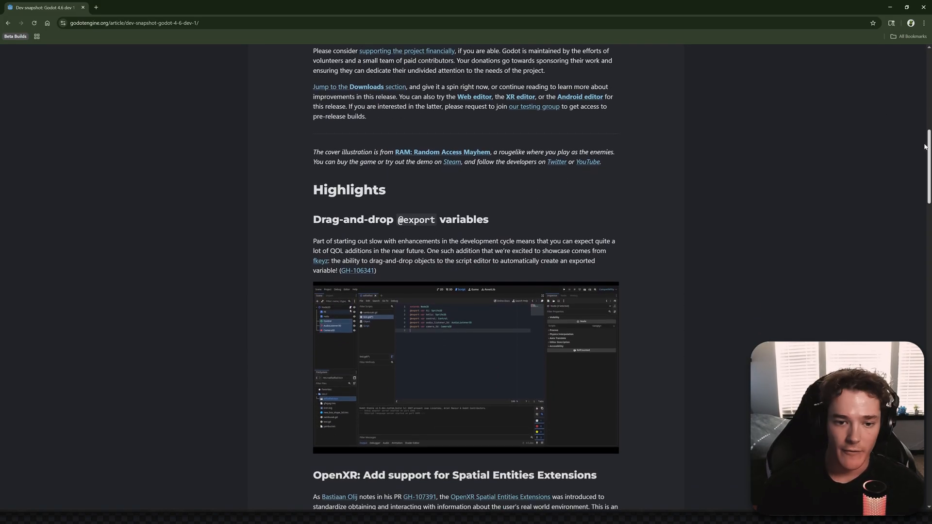
scroll("down", 3)
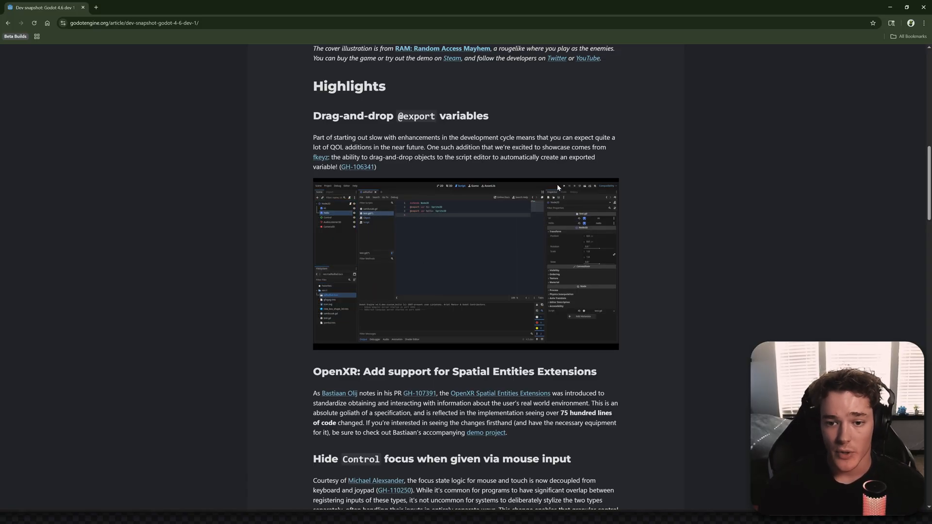
mouse_move(414, 170)
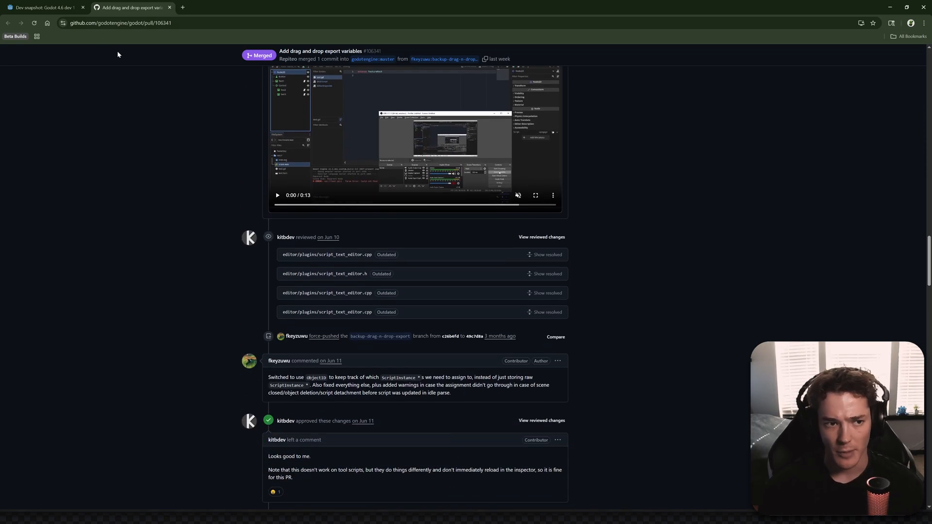
Switch from the GitHub PR #106341 tab back to the Dev snapshot article
left_click(42, 7)
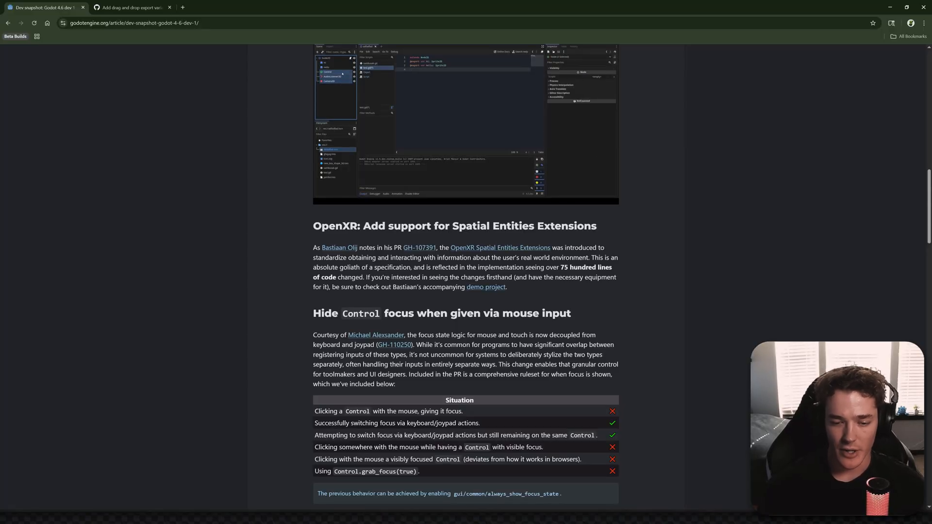
Read through the OpenXR Spatial Entities and Control focus sections, clearing the paragraph selection
scroll("down", 3)
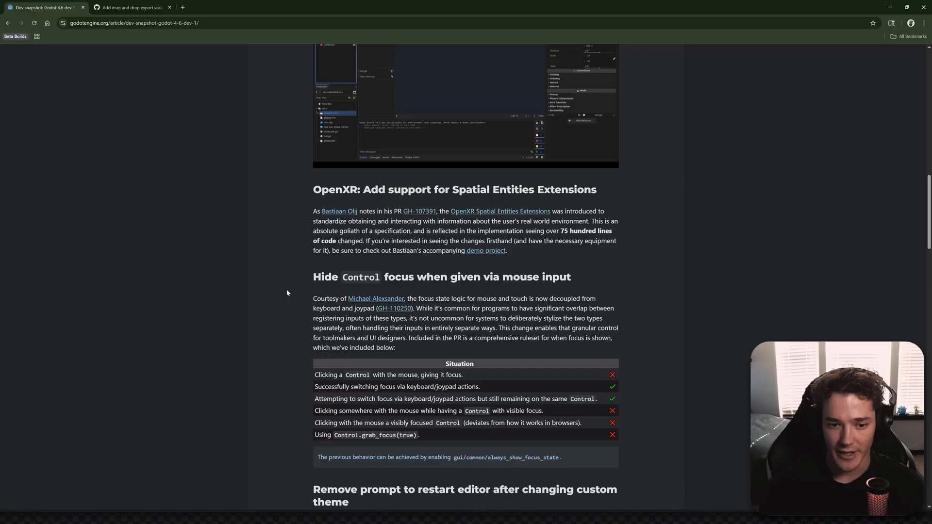
scroll("down", 3)
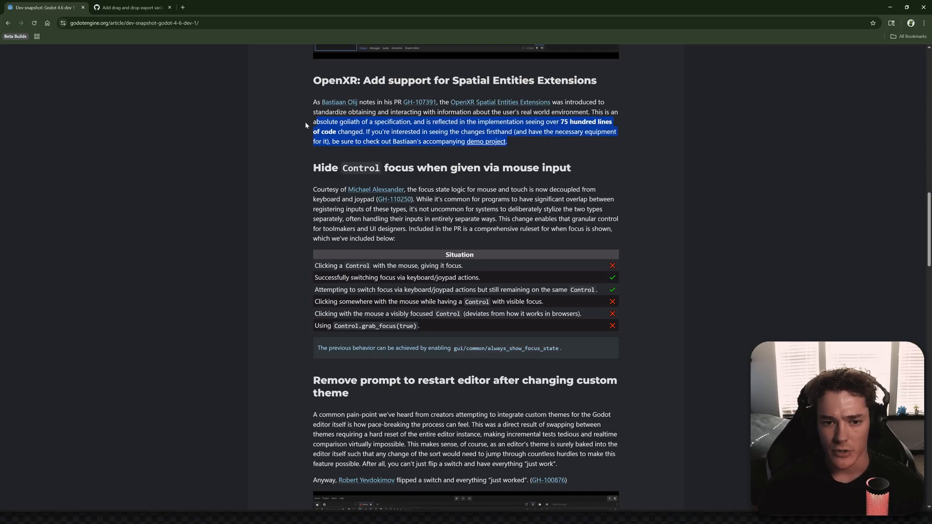
left_click(368, 96)
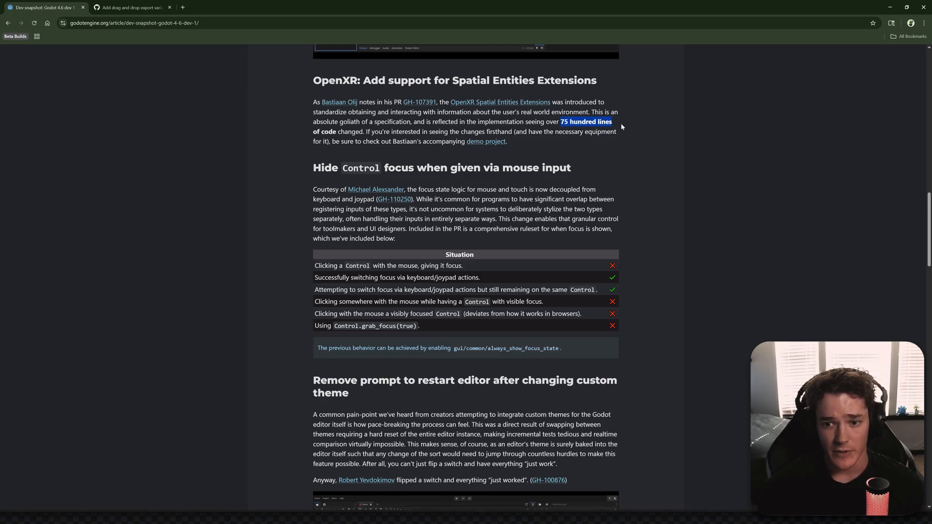
scroll("down", 3)
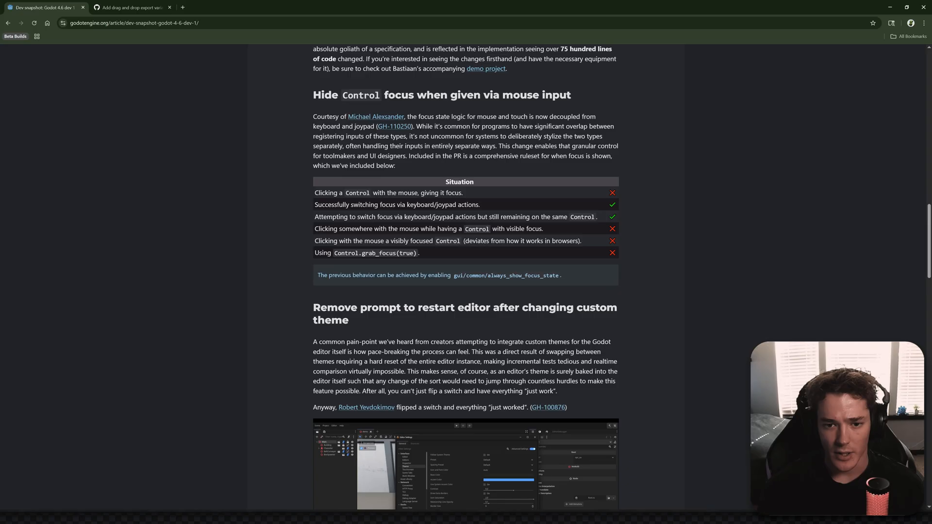
mouse_move(596, 103)
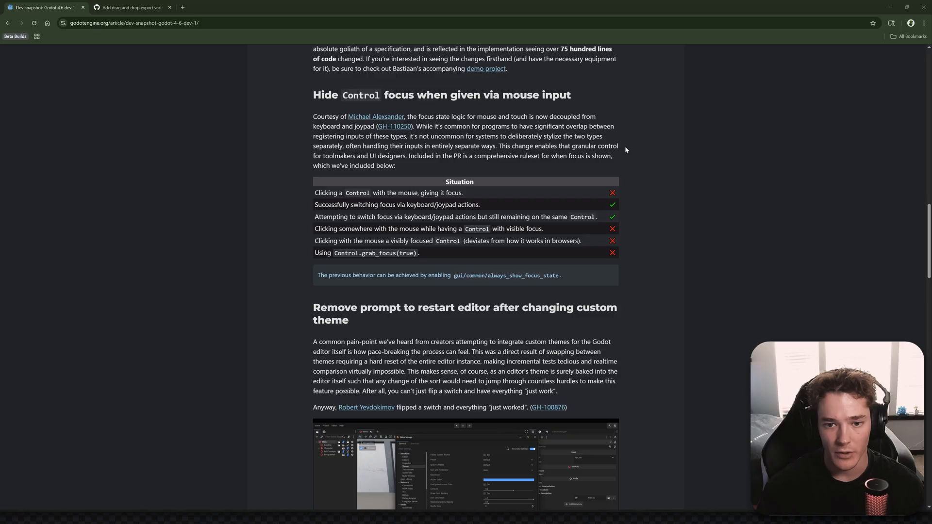
mouse_move(475, 143)
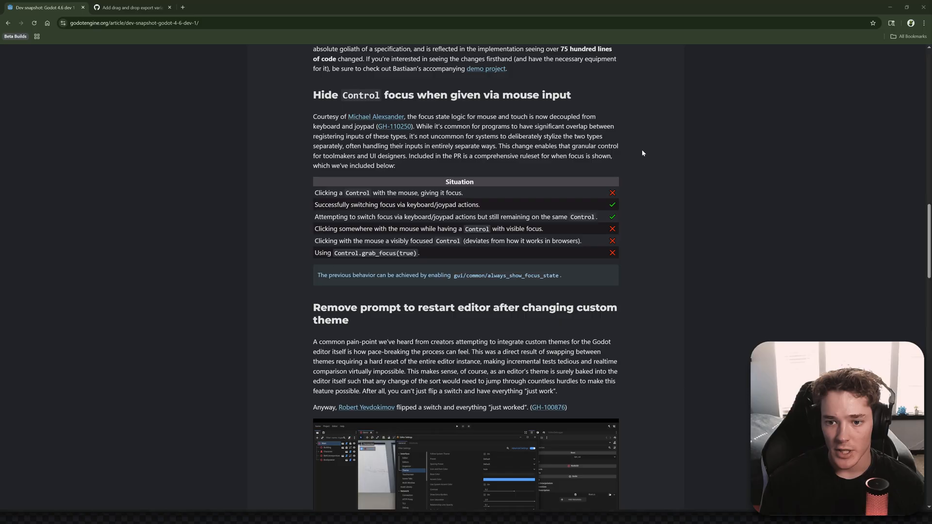
mouse_move(424, 163)
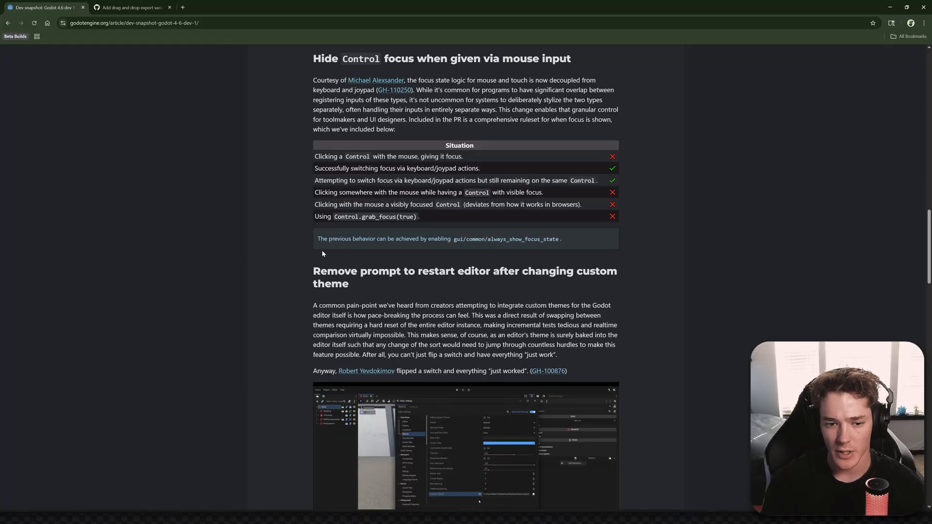
Scroll to the 'And more!' list, the Changelog (98 contributors, 220 fixes) and Downloads
scroll("down", 3)
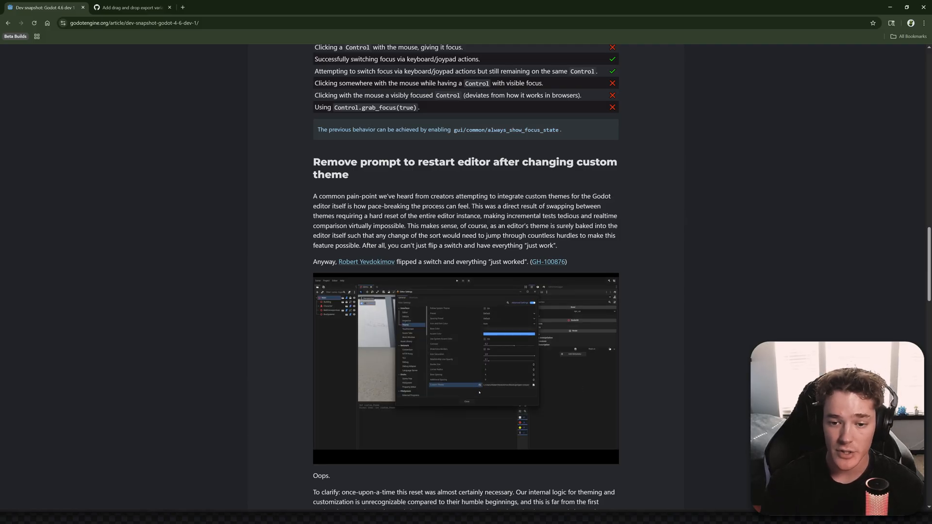
scroll("down", 3)
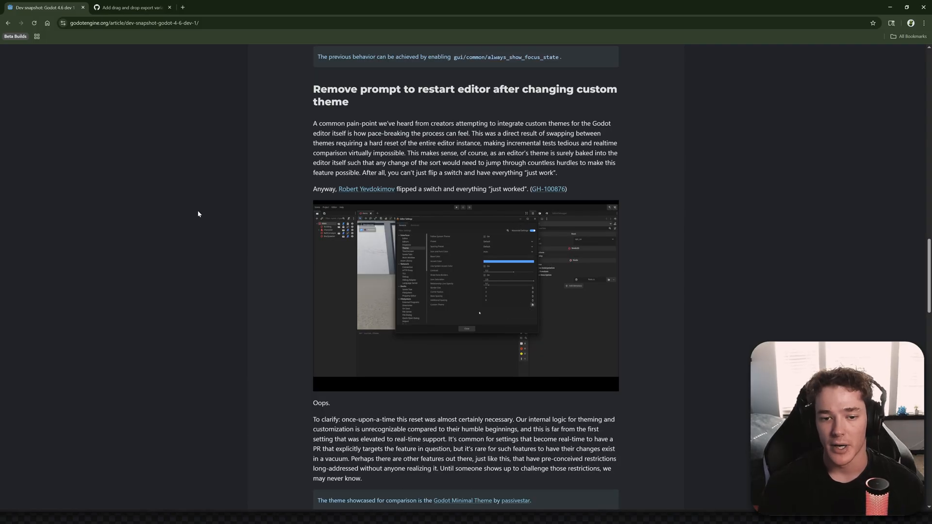
scroll("down", 3)
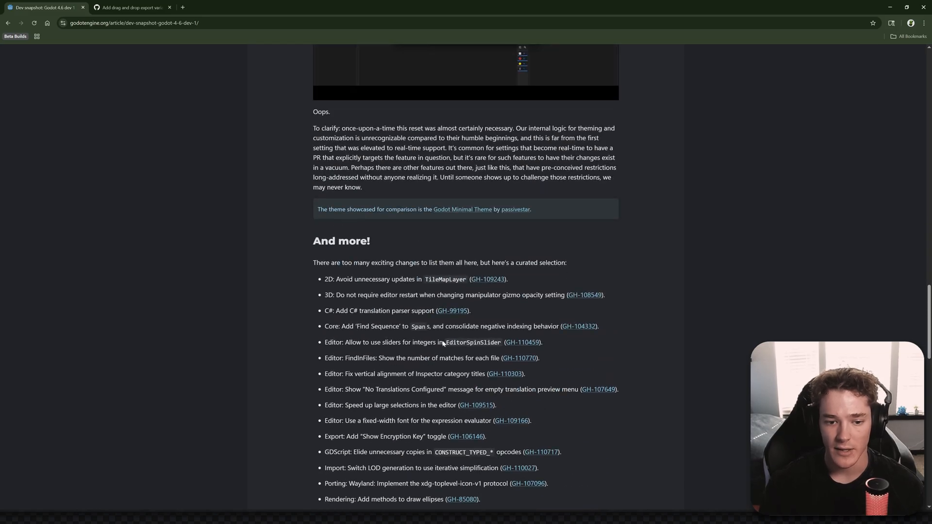
scroll("down", 3)
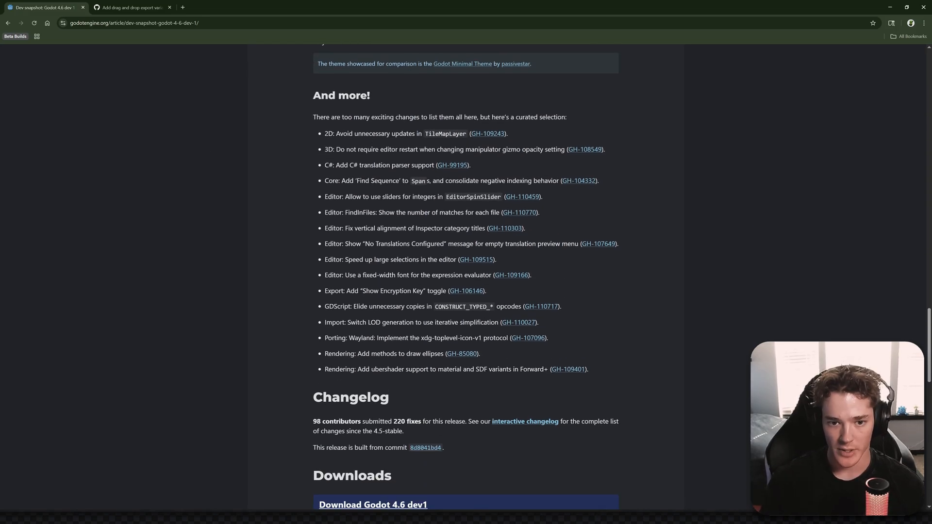
Open and view the GH-109243 TileMapLayer updates pull request, then return to the article
left_click(487, 133)
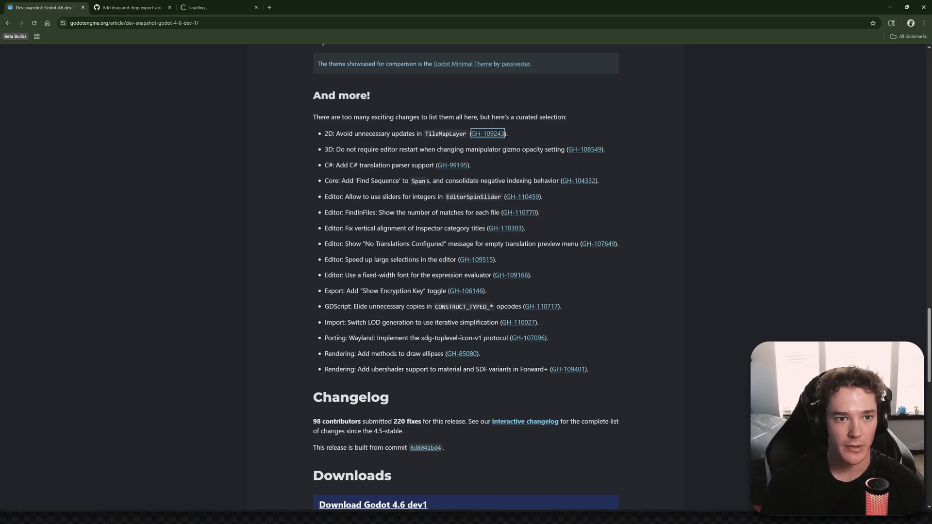
left_click(488, 133)
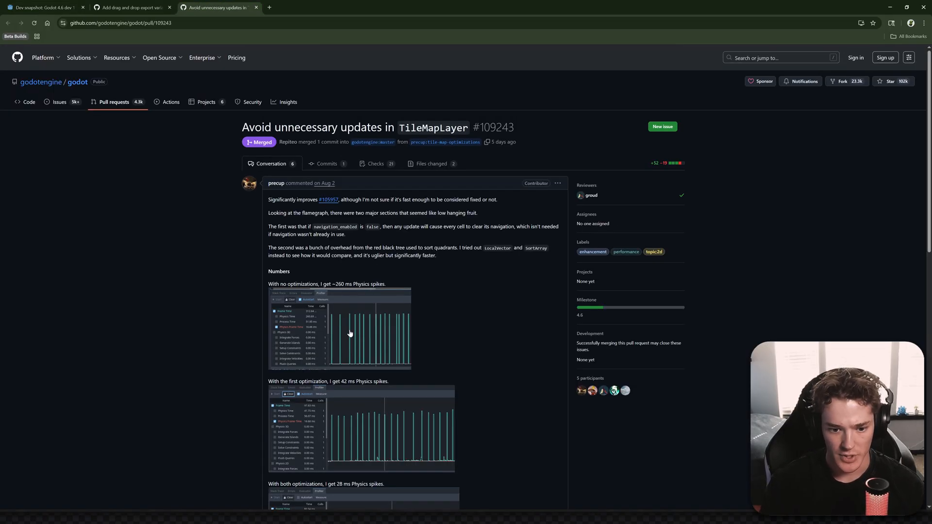
scroll("down", 3)
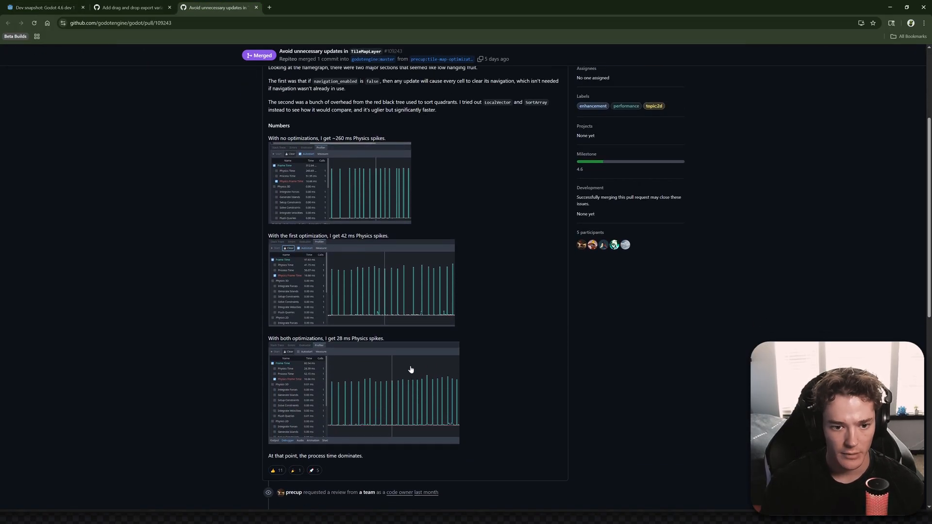
left_click(42, 7)
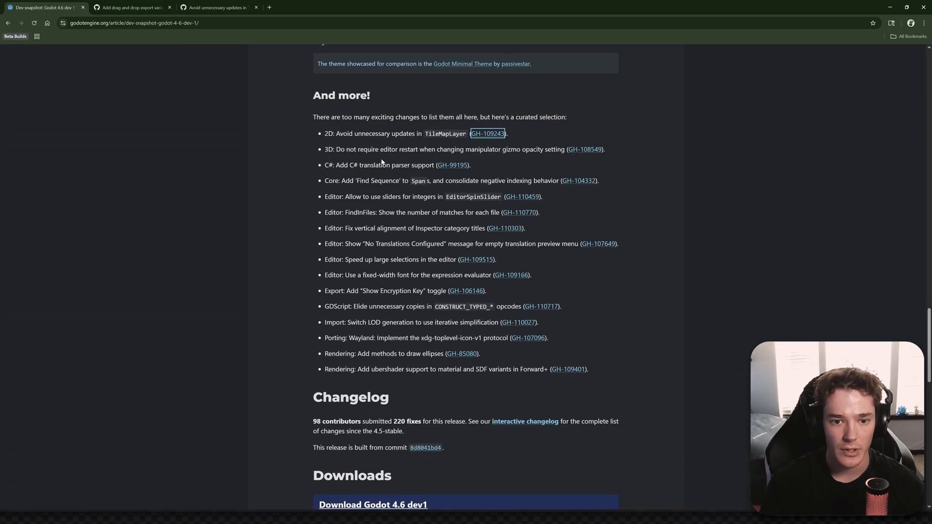
mouse_move(502, 162)
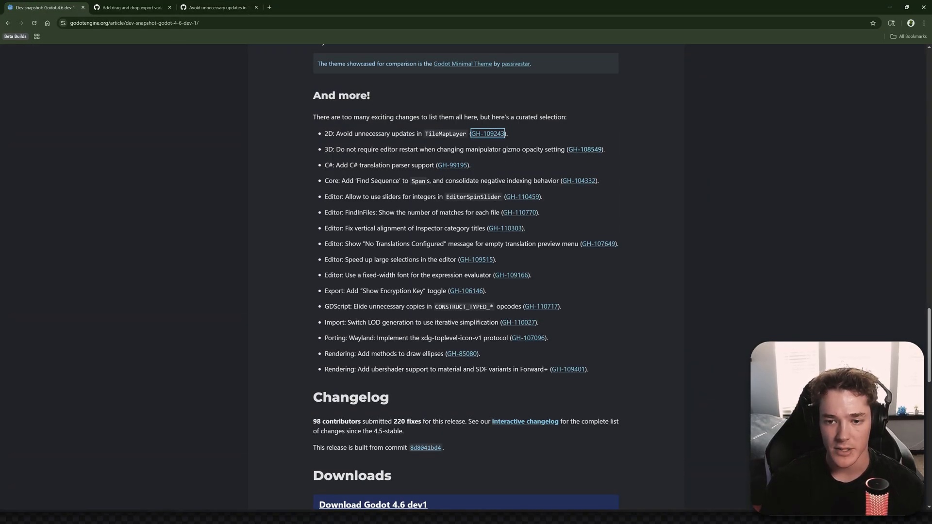
mouse_move(479, 203)
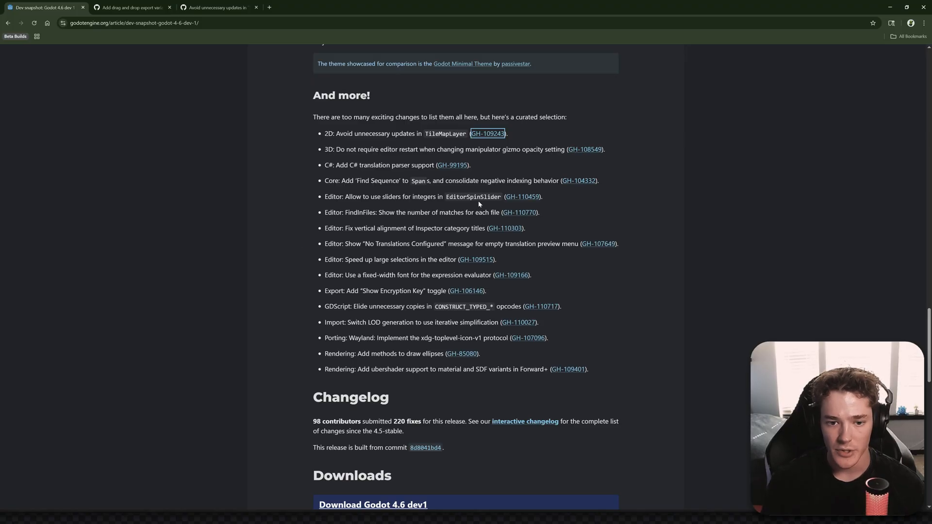
Open the GH-110459 EditorSpinSlider integer sliders pull request in a new tab
right_click(522, 197)
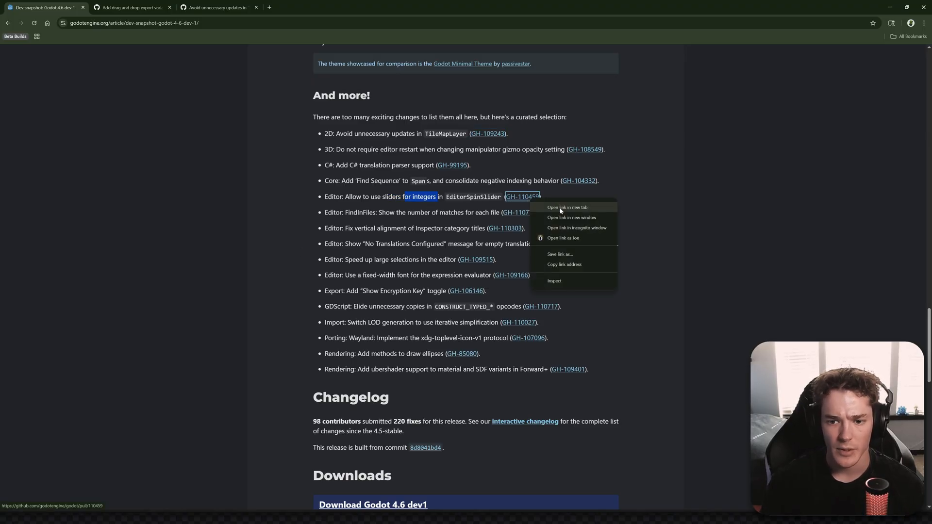
left_click(566, 207)
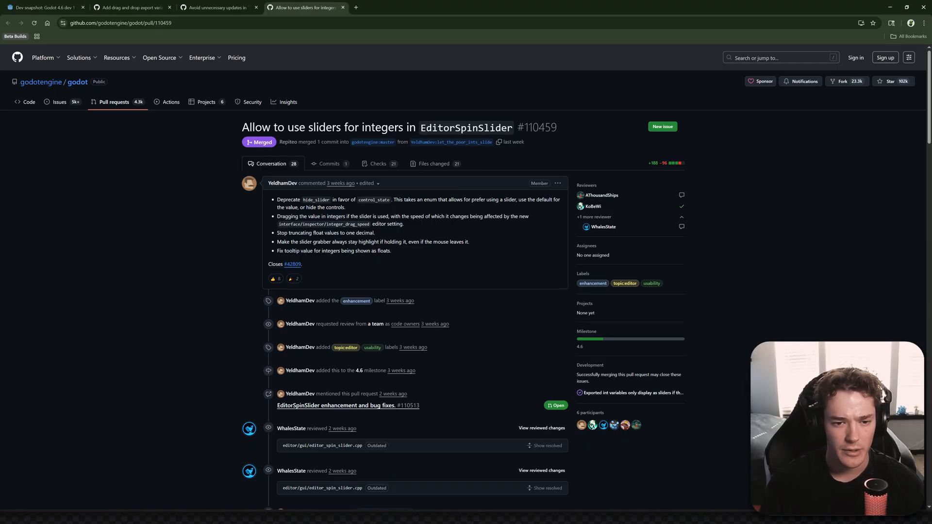
mouse_move(389, 215)
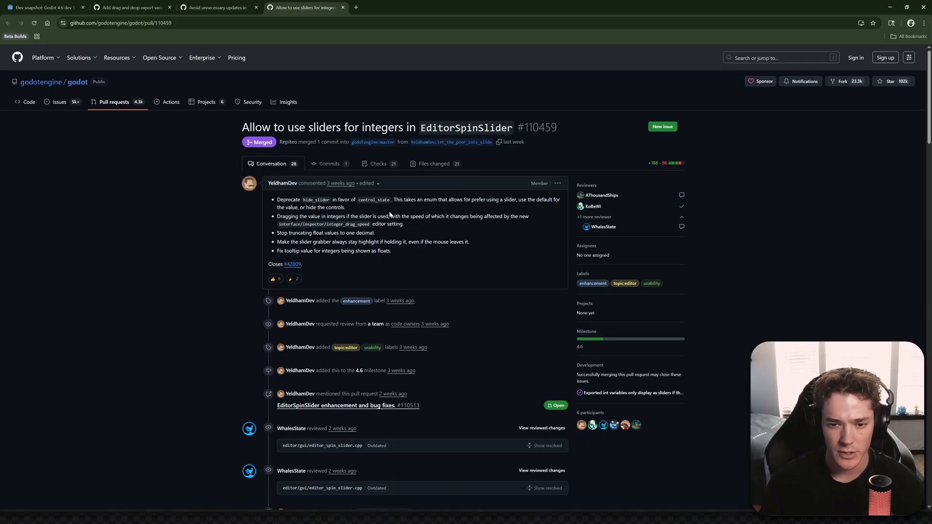
scroll("down", 3)
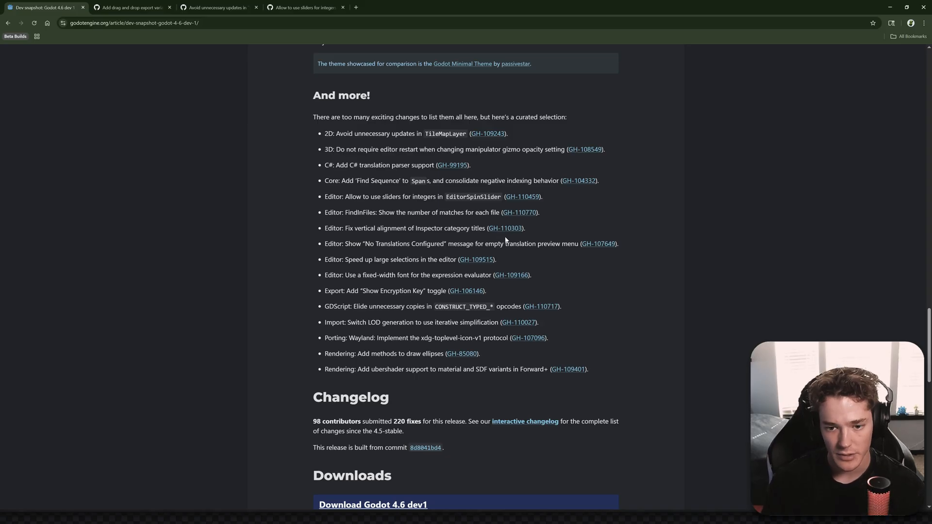
Open the GH-110303, GH-109166 and GH-85080 pull requests, then return to the article
left_click(505, 228)
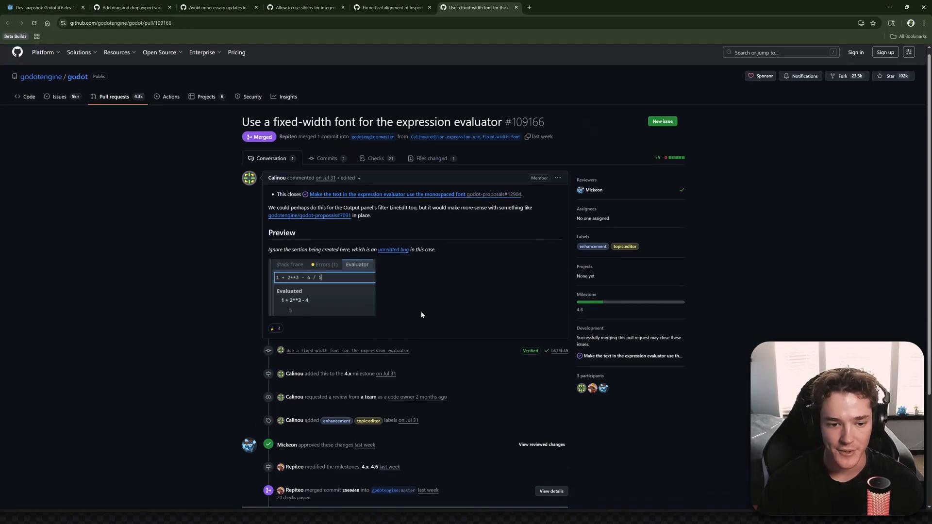
left_click(41, 7)
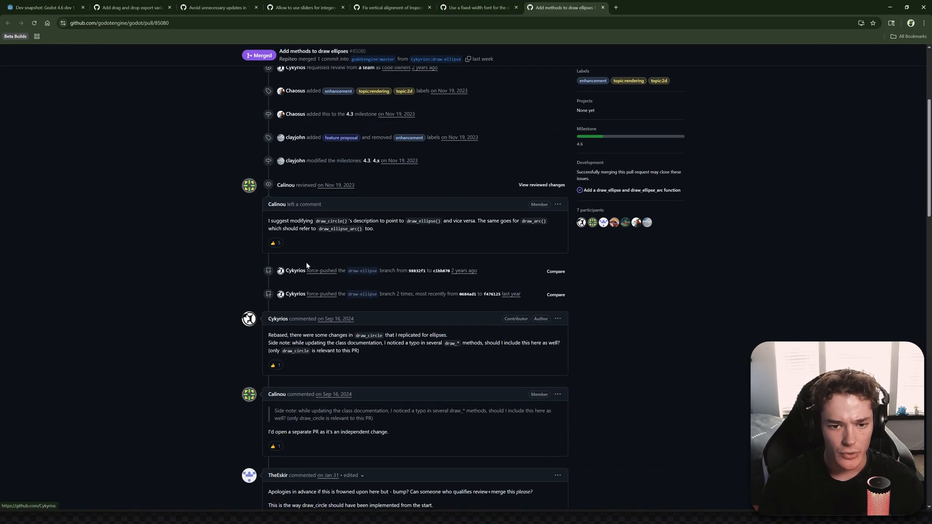
left_click(44, 7)
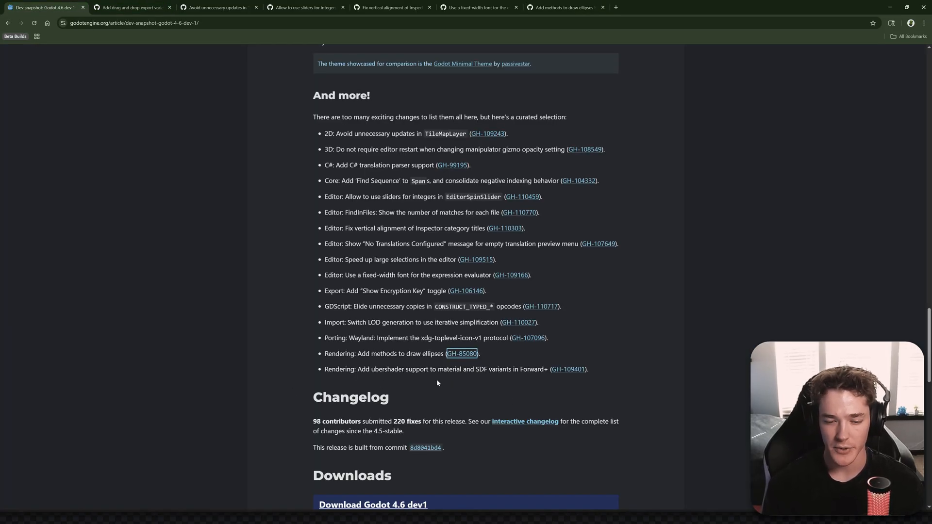
mouse_move(500, 362)
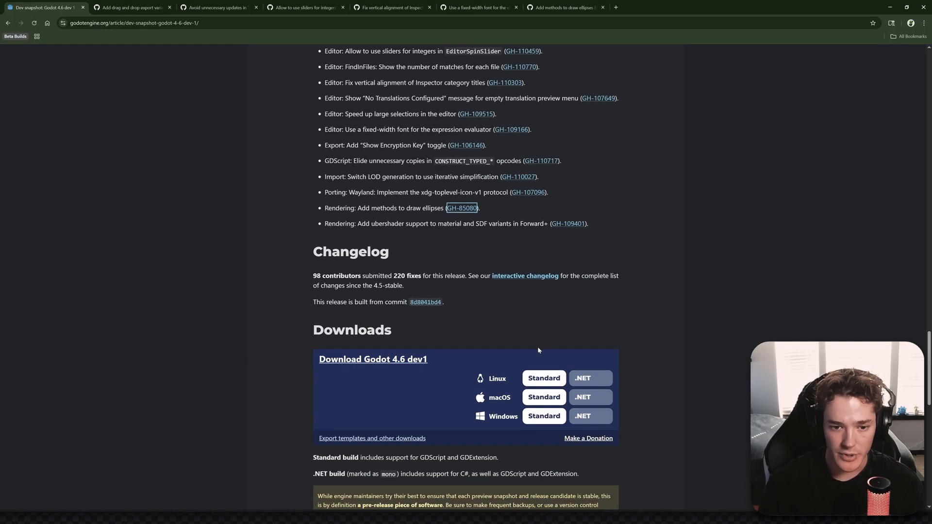
scroll("down", 3)
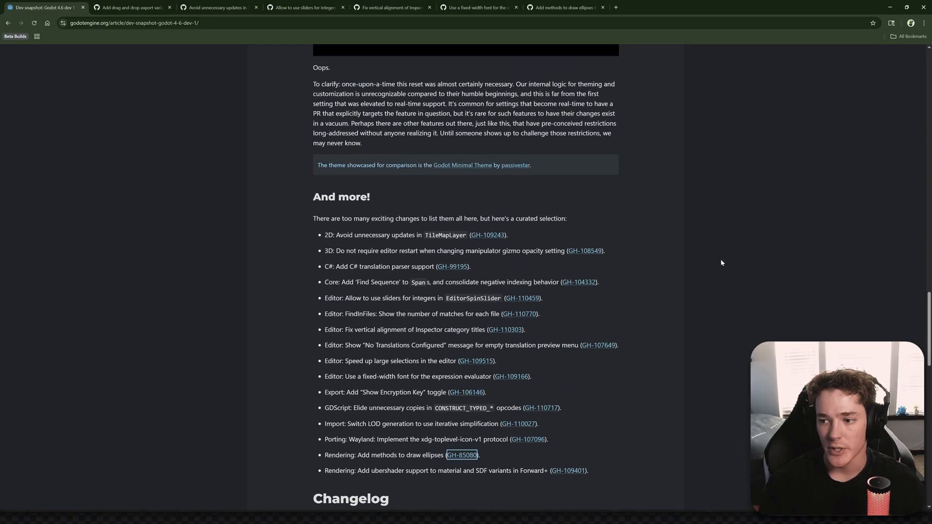
scroll("up", 3)
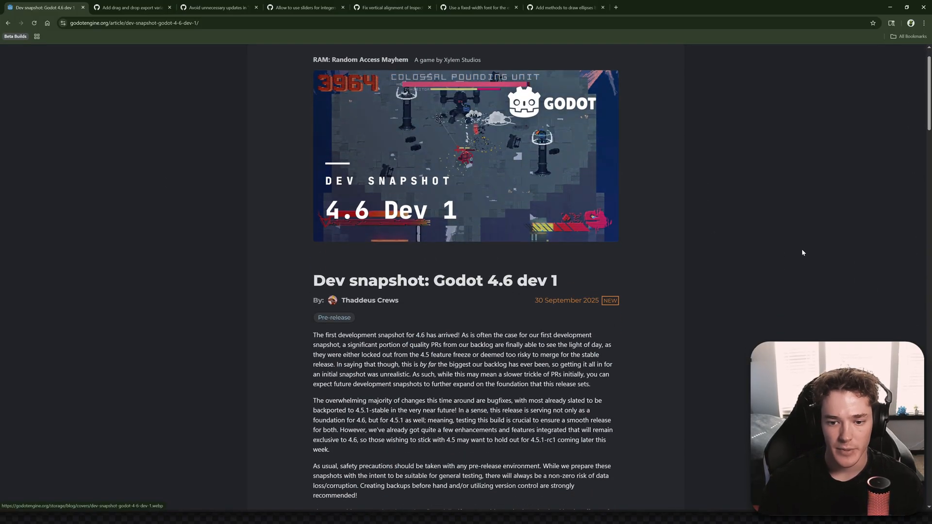
scroll("down", 3)
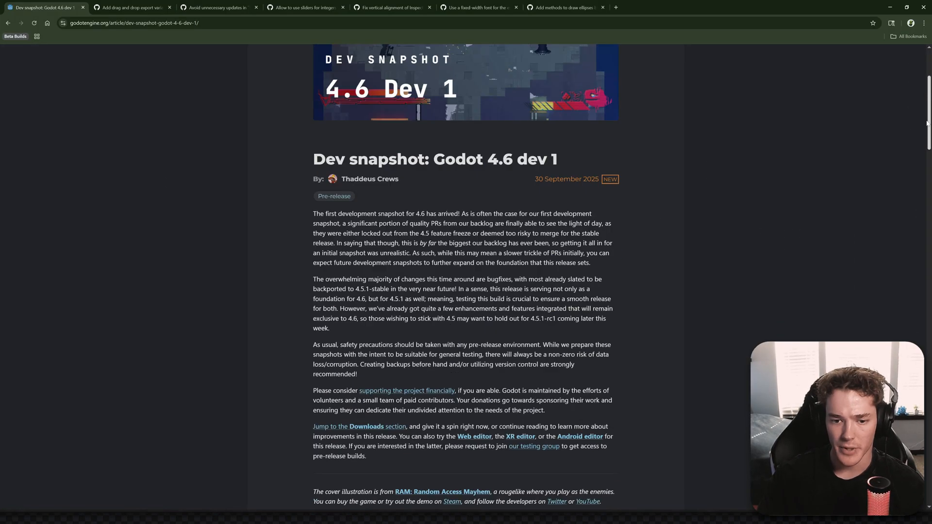
scroll("down", 3)
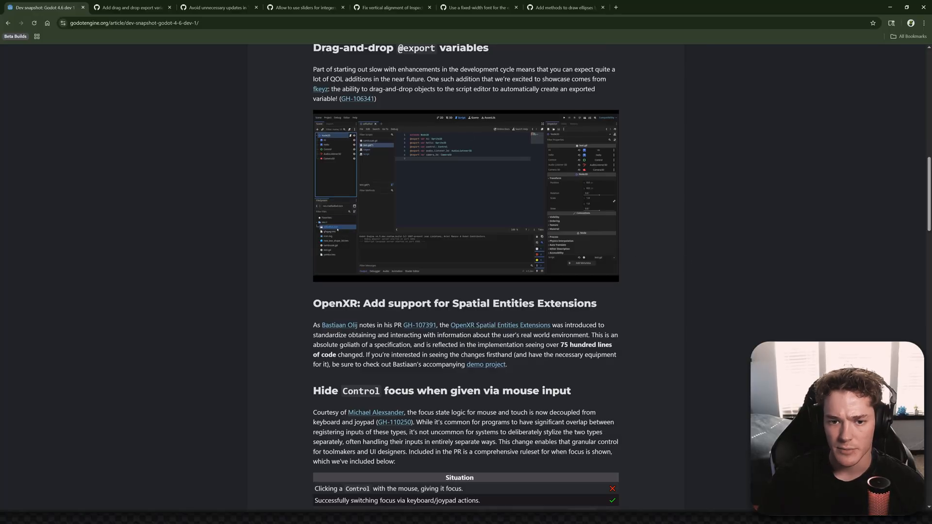